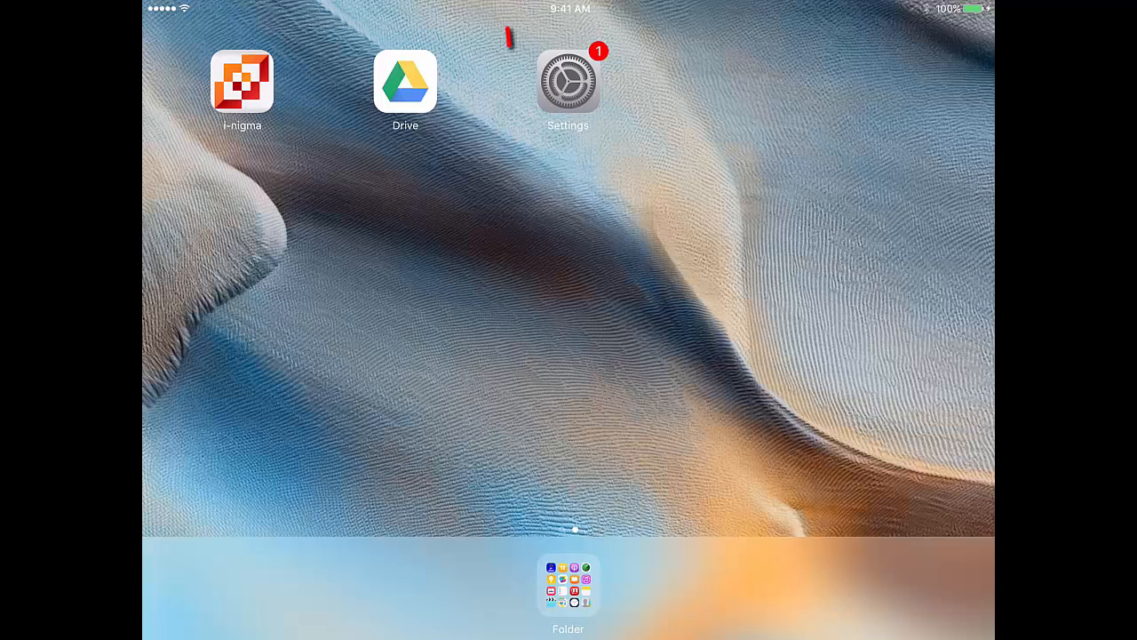
# Launch Settings from the Home Screen and scroll the sidebar down to iCloud
pyautogui.click(570, 81)
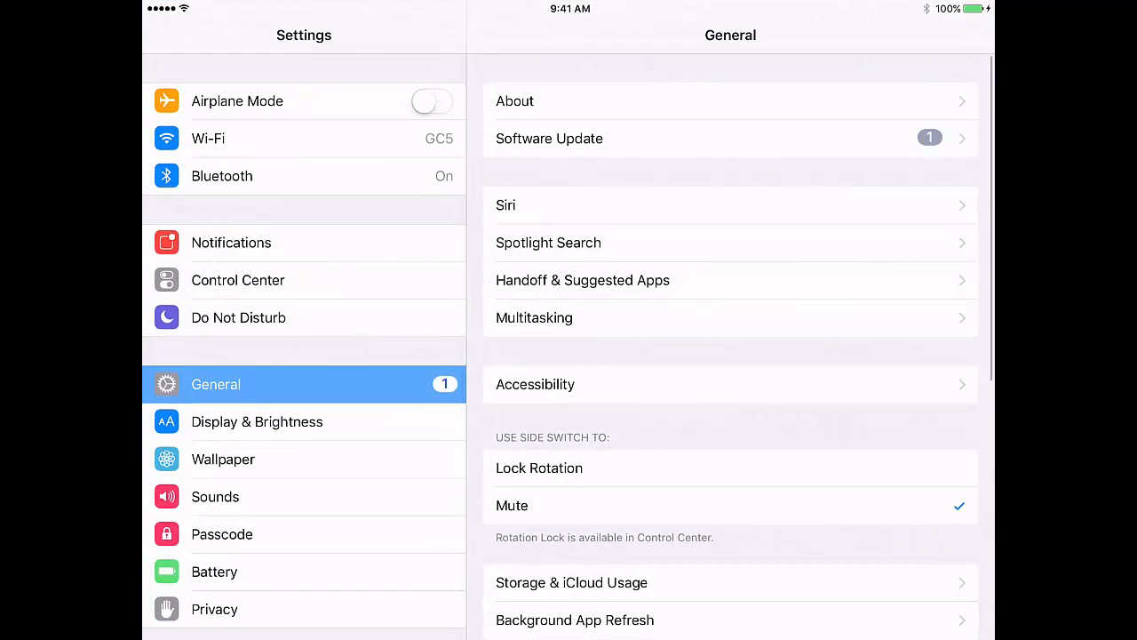
pyautogui.scroll(-3)
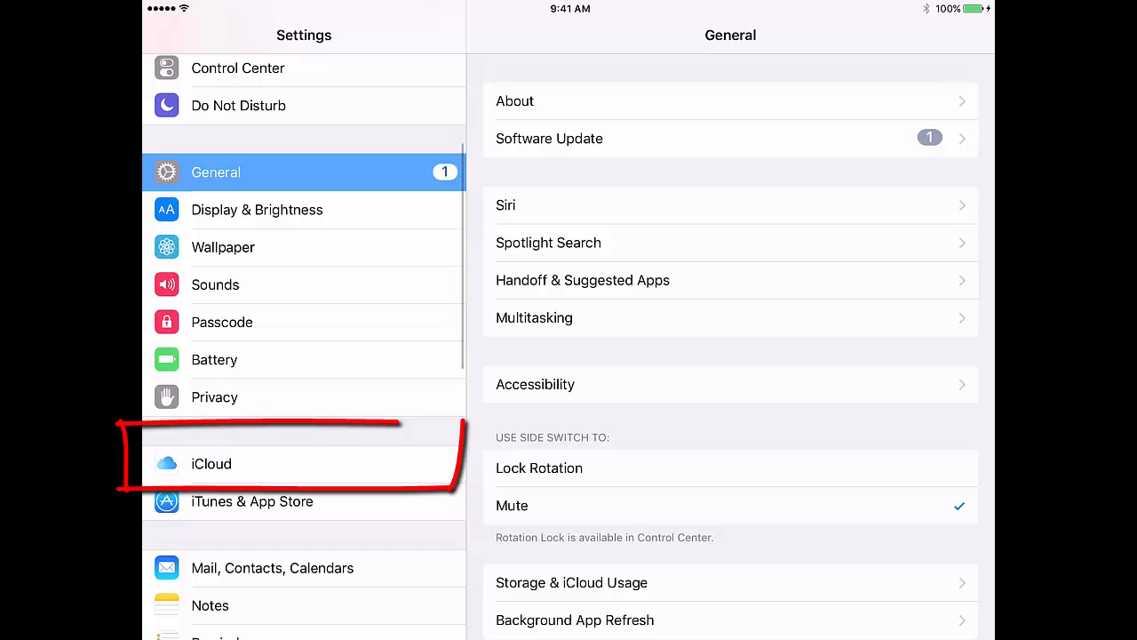
# Open iCloud settings, view the Backup page, and return to the 5.0 GB iCloud overview
pyautogui.click(211, 464)
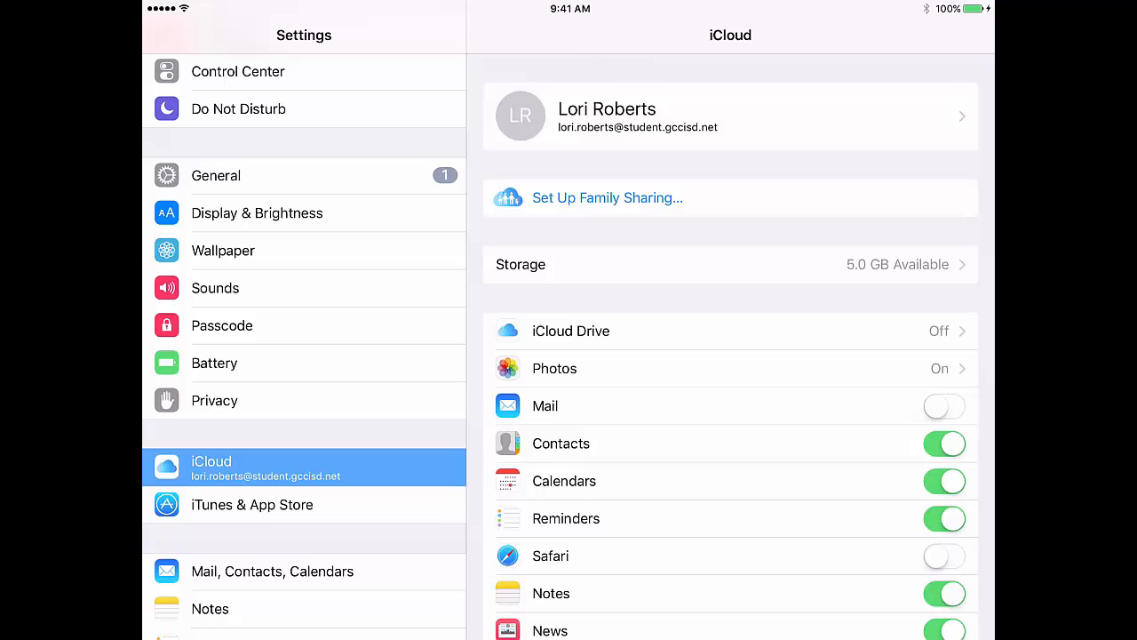
pyautogui.scroll(-3)
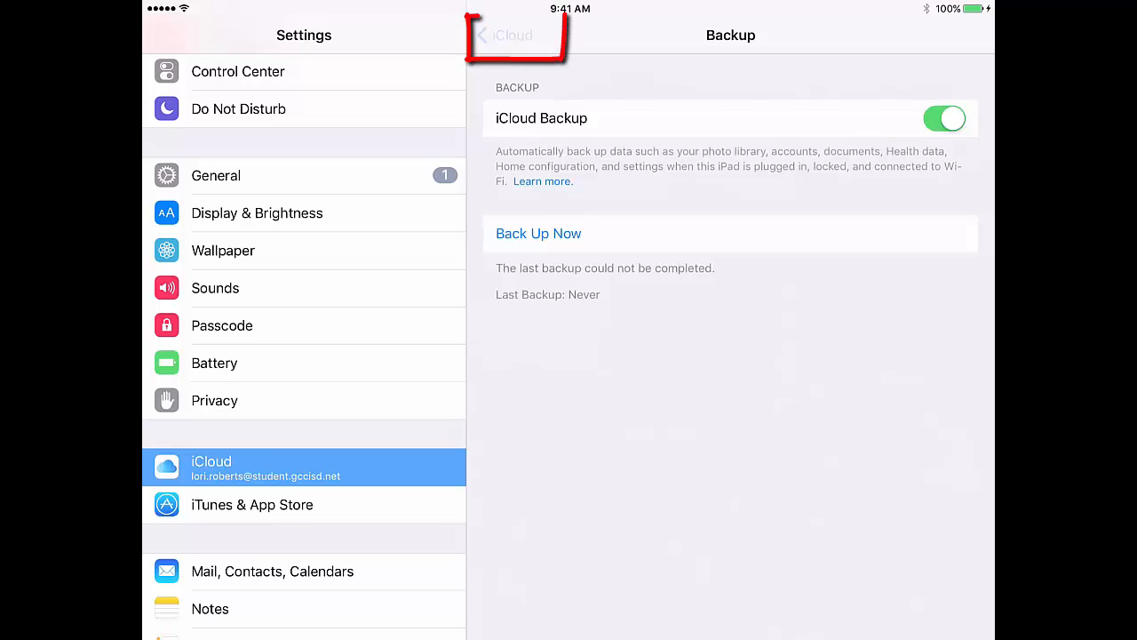
pyautogui.click(515, 36)
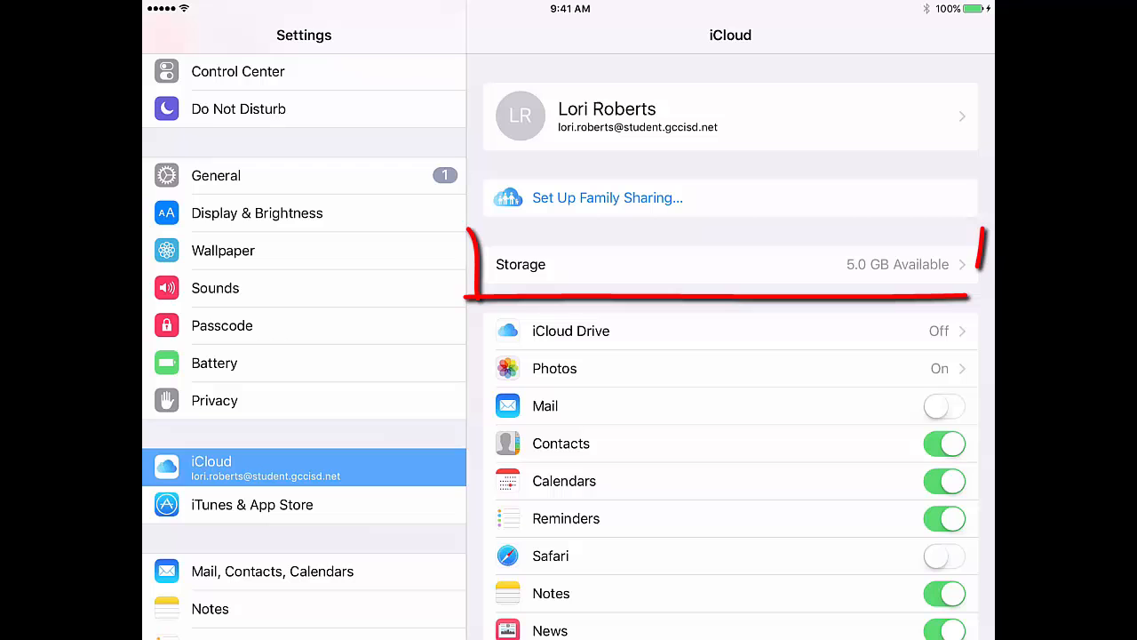
# Go through Storage and Manage Storage to this iPad's backup Info page
pyautogui.click(728, 264)
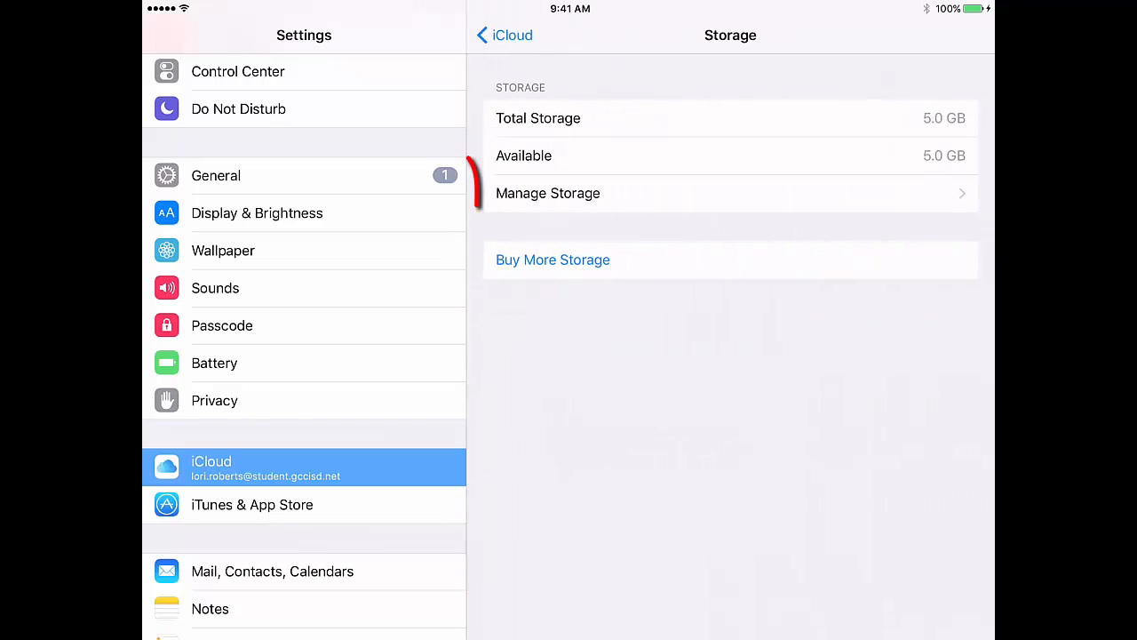
pyautogui.click(547, 193)
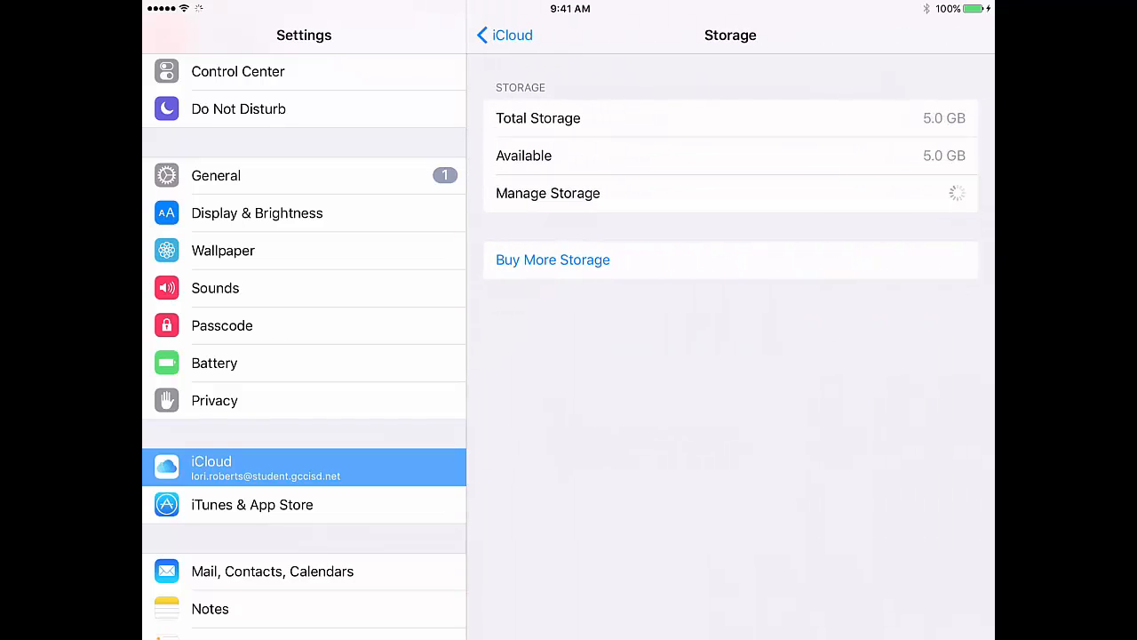
pyautogui.click(547, 193)
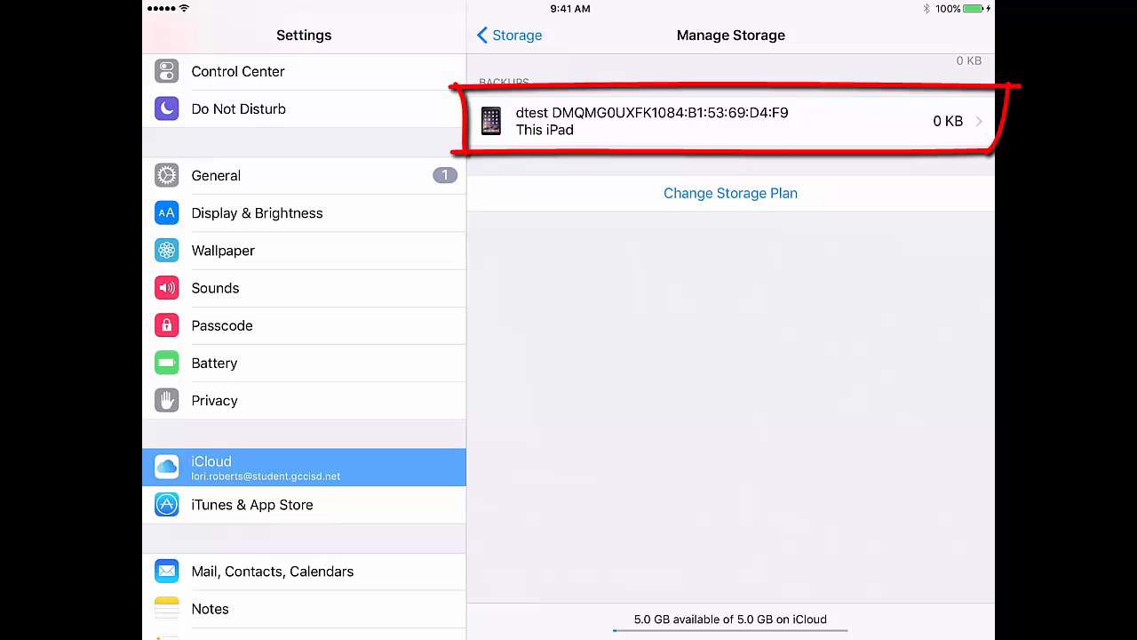
pyautogui.click(669, 122)
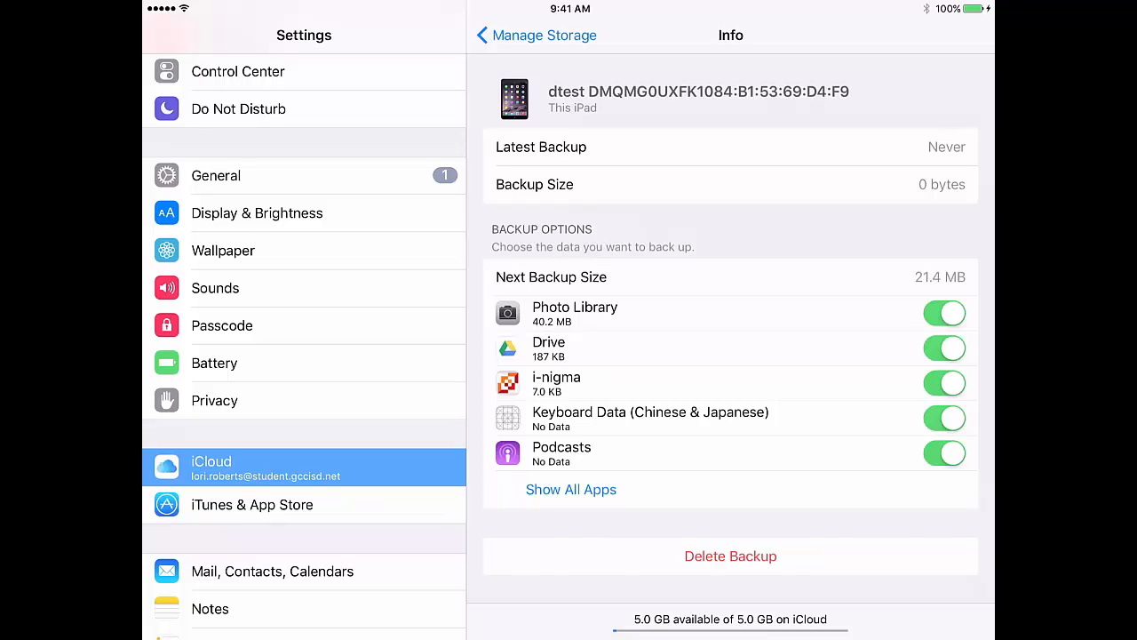
# Show all apps under Backup Options so iBooks is listed
pyautogui.click(570, 488)
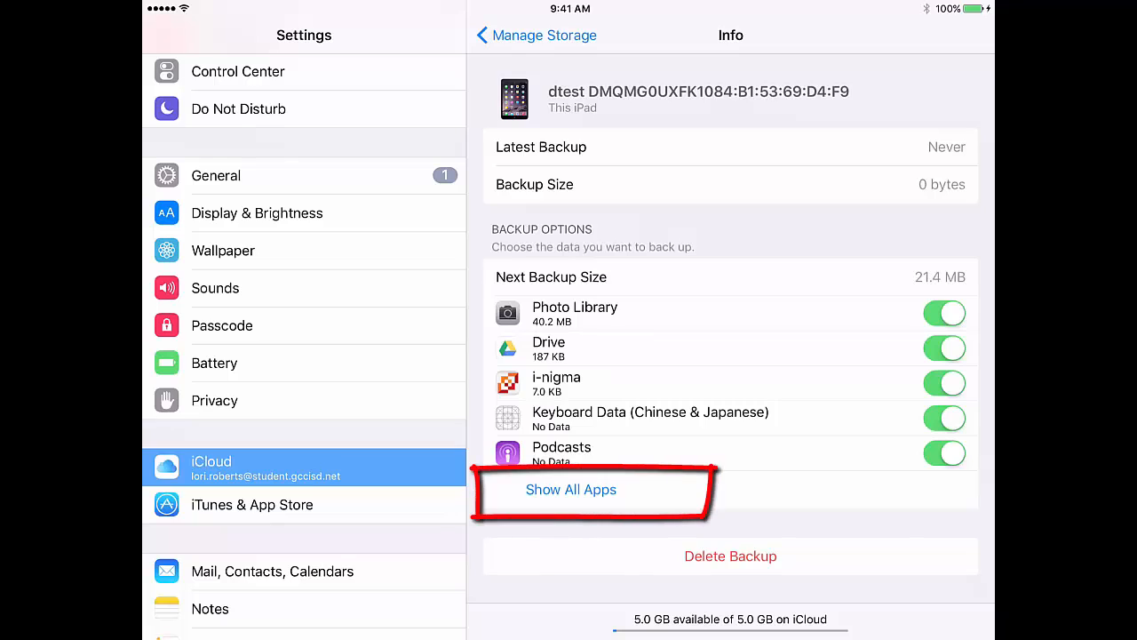
pyautogui.click(570, 489)
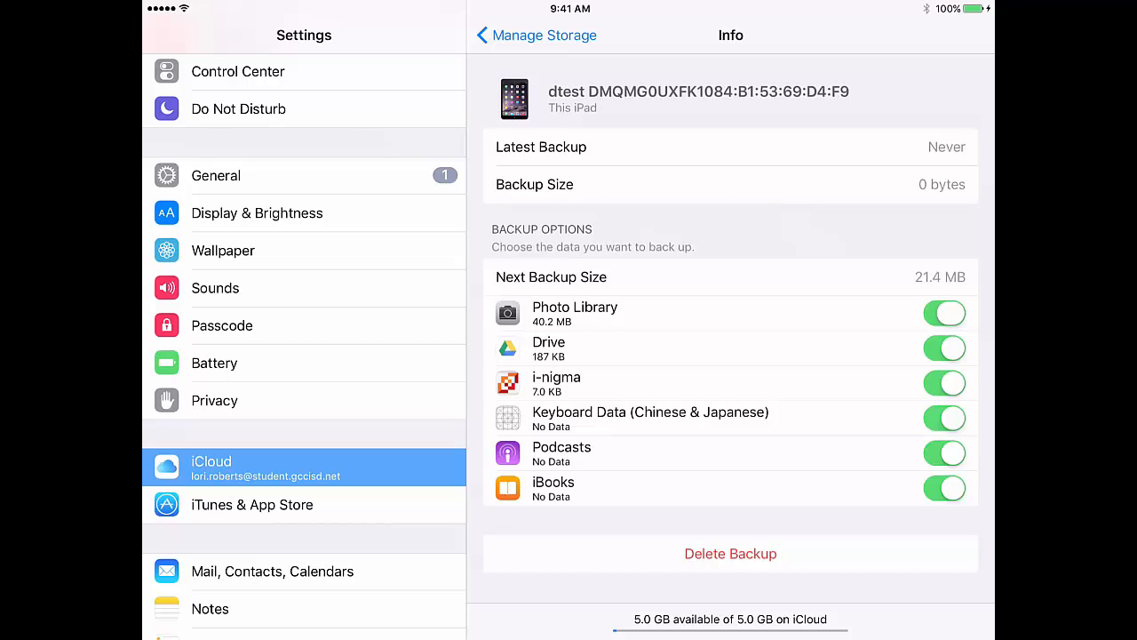
# Turn off Photo Library backup, delete its data, and go back to Manage Storage
pyautogui.click(944, 313)
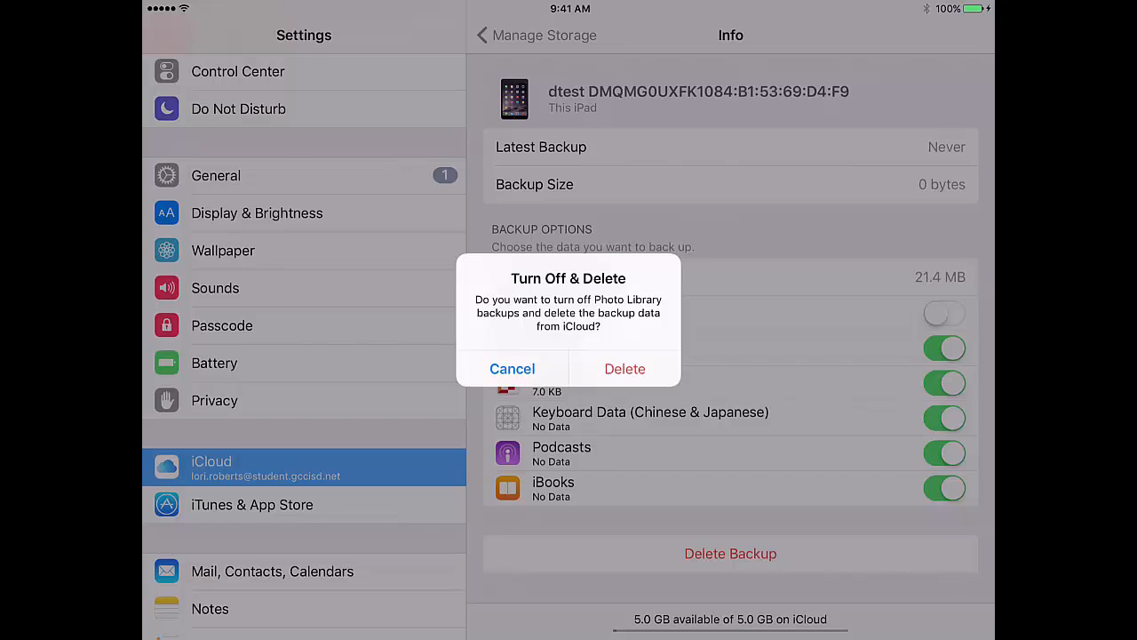
pyautogui.click(625, 368)
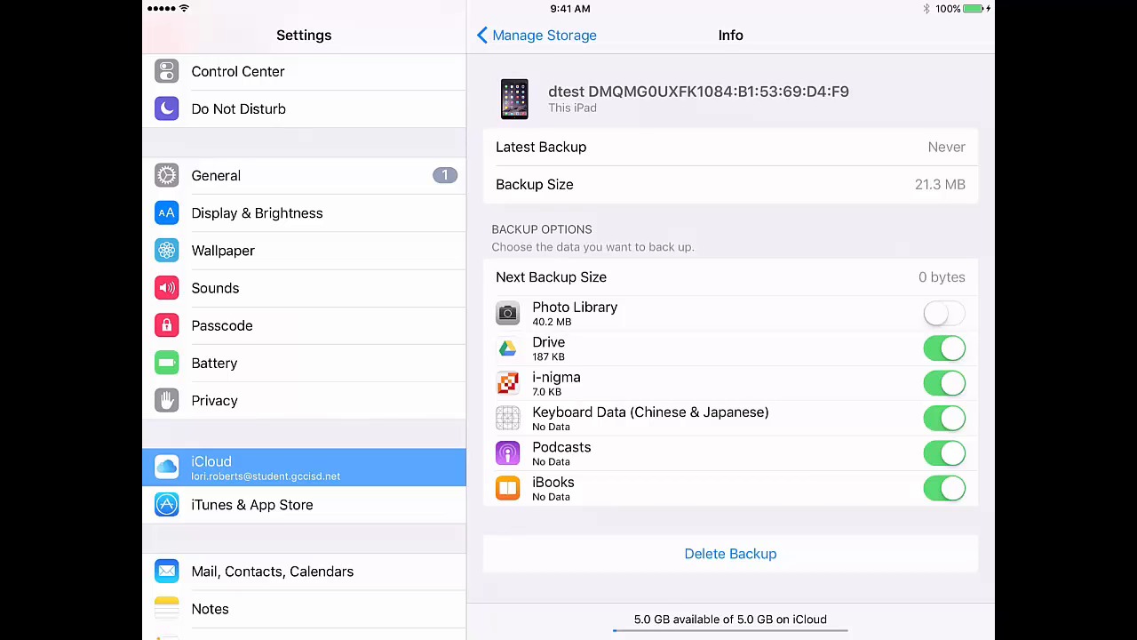
pyautogui.click(538, 36)
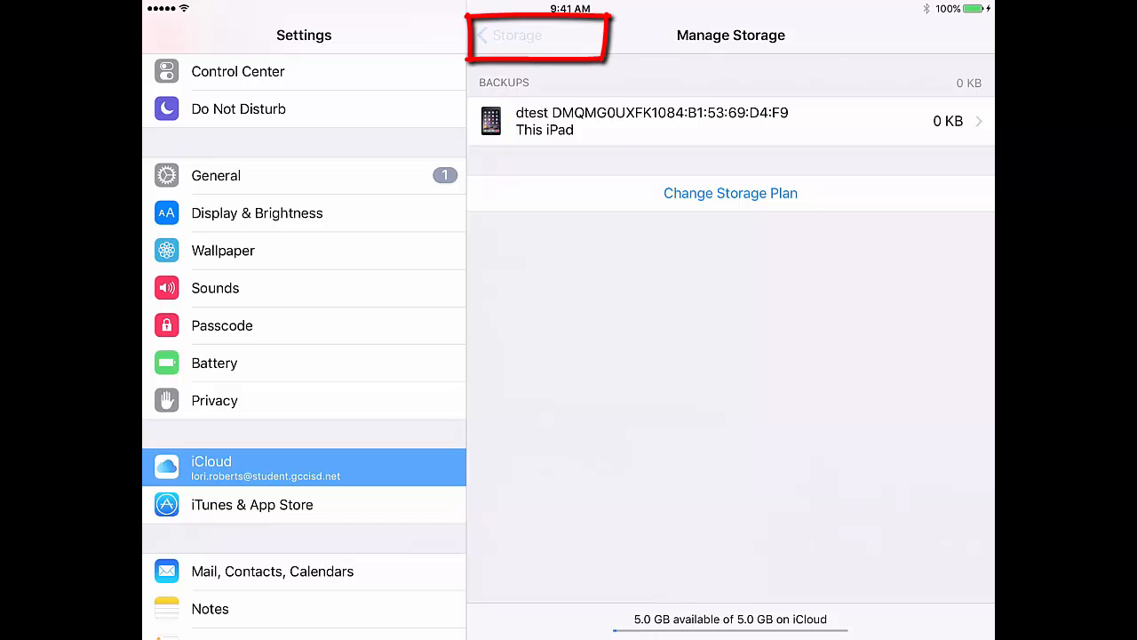
# Navigate back to iCloud Backup and tap Back Up Now to start backing up
pyautogui.click(522, 35)
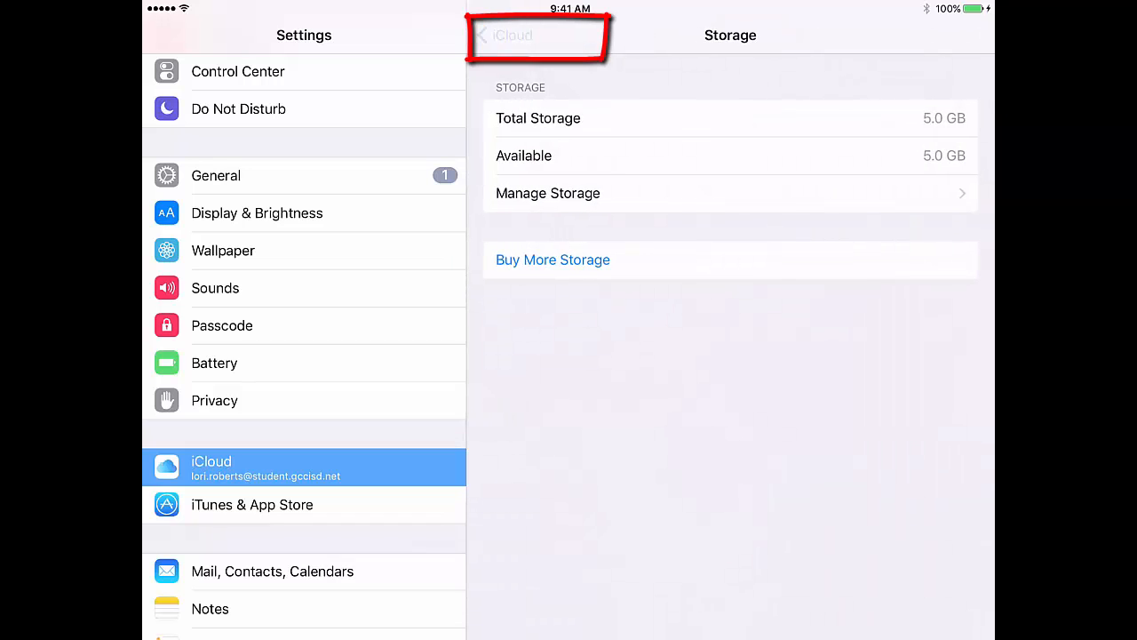
pyautogui.click(511, 35)
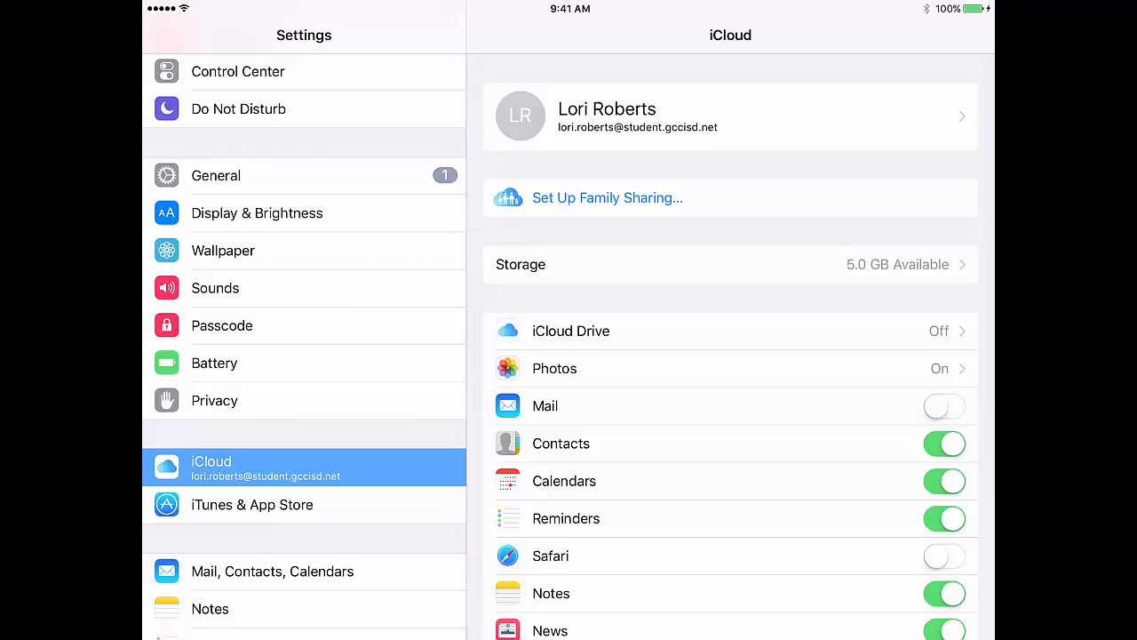
pyautogui.scroll(-3)
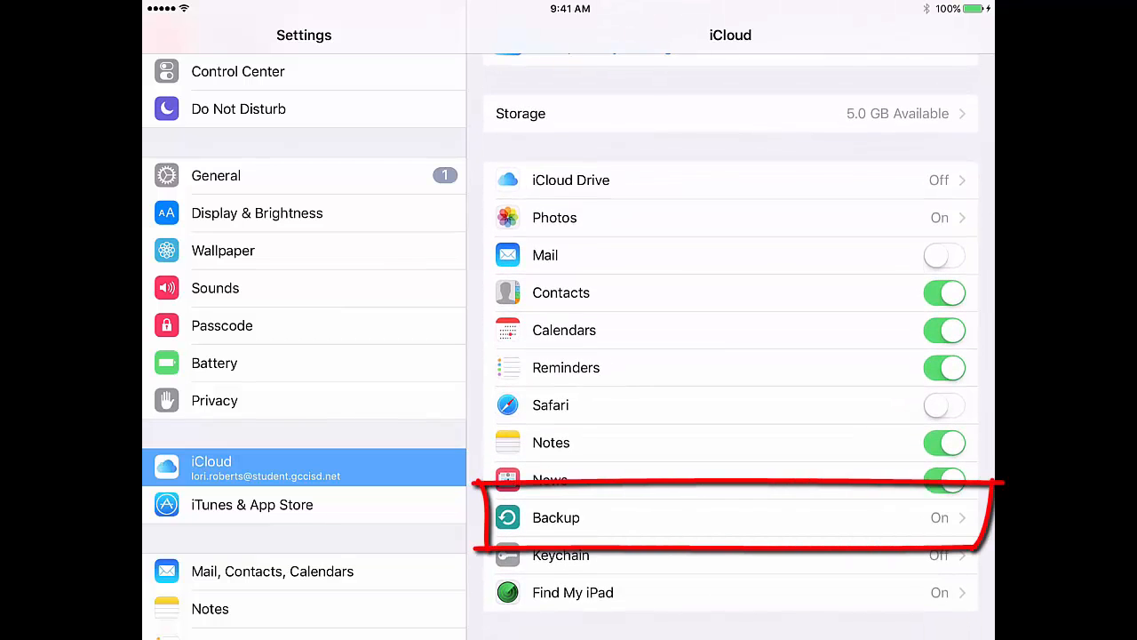
pyautogui.click(555, 517)
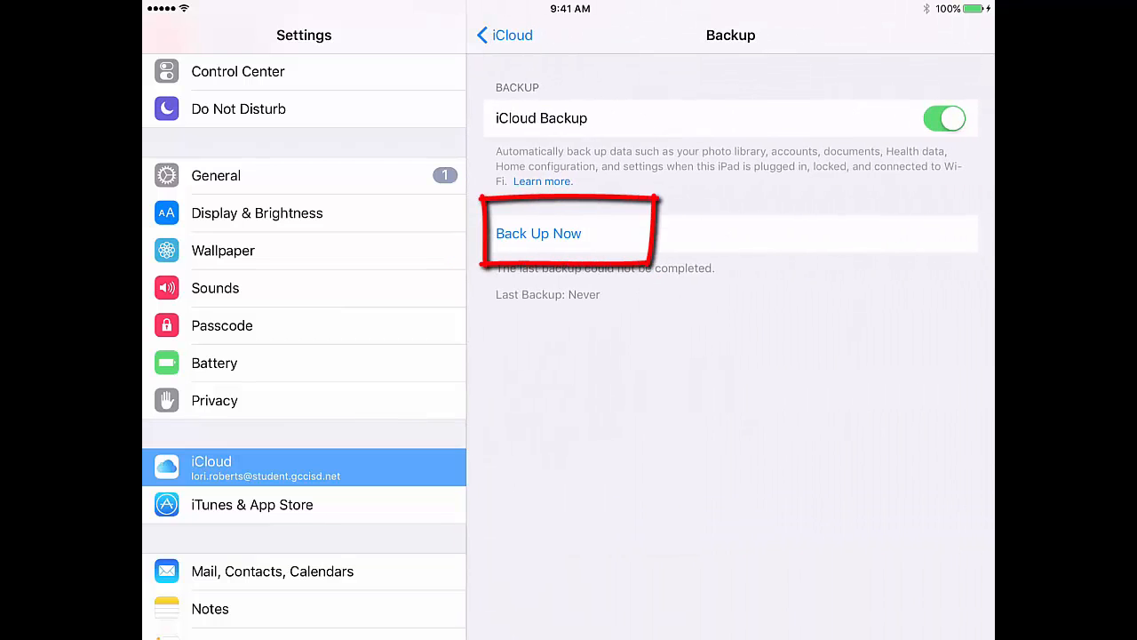
pyautogui.click(539, 232)
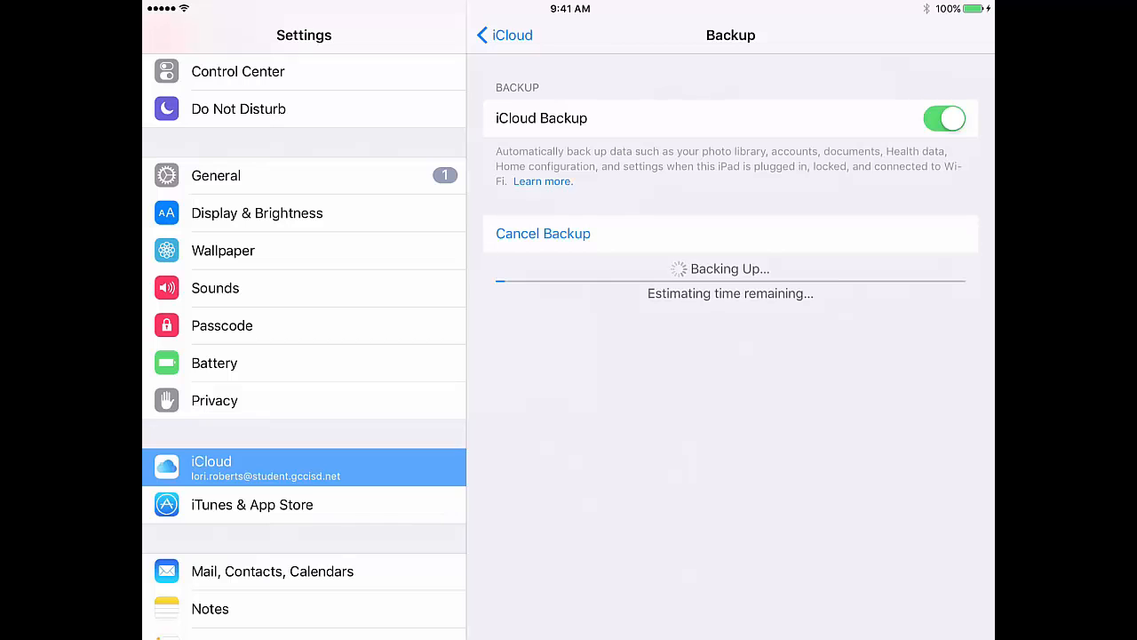